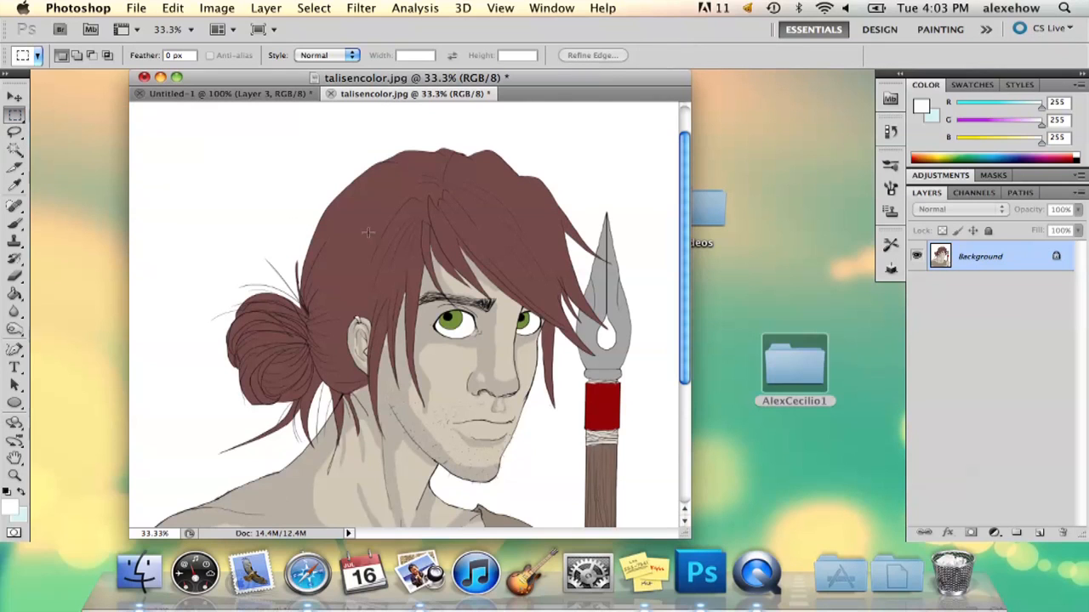
Step: Select rectangular areas over the hair and bun, then reach for the Filter menu
left_click_drag(378, 160, 541, 255)
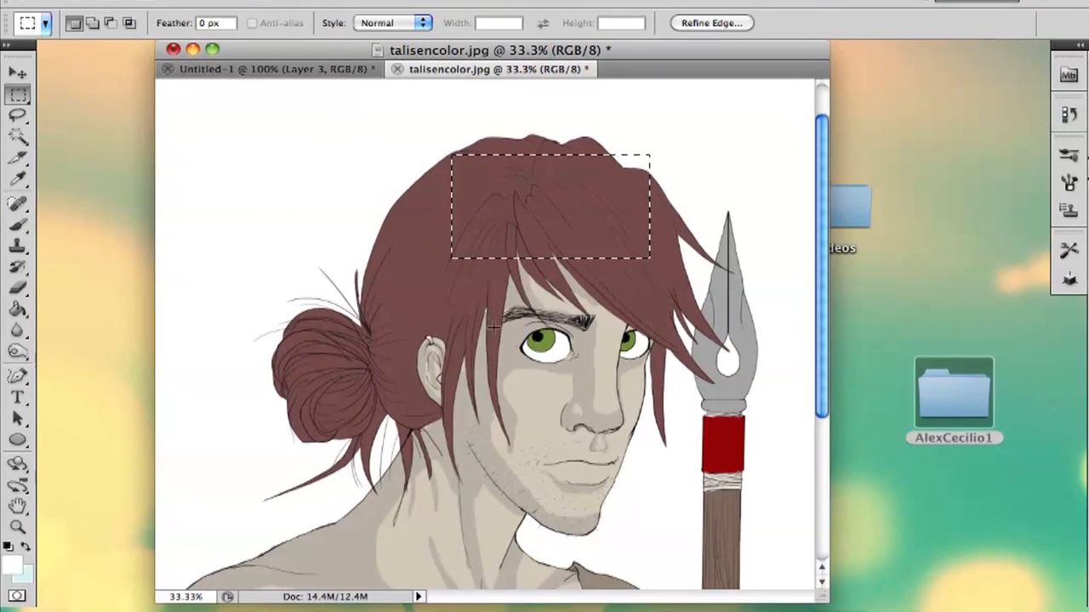
left_click_drag(323, 302, 459, 405)
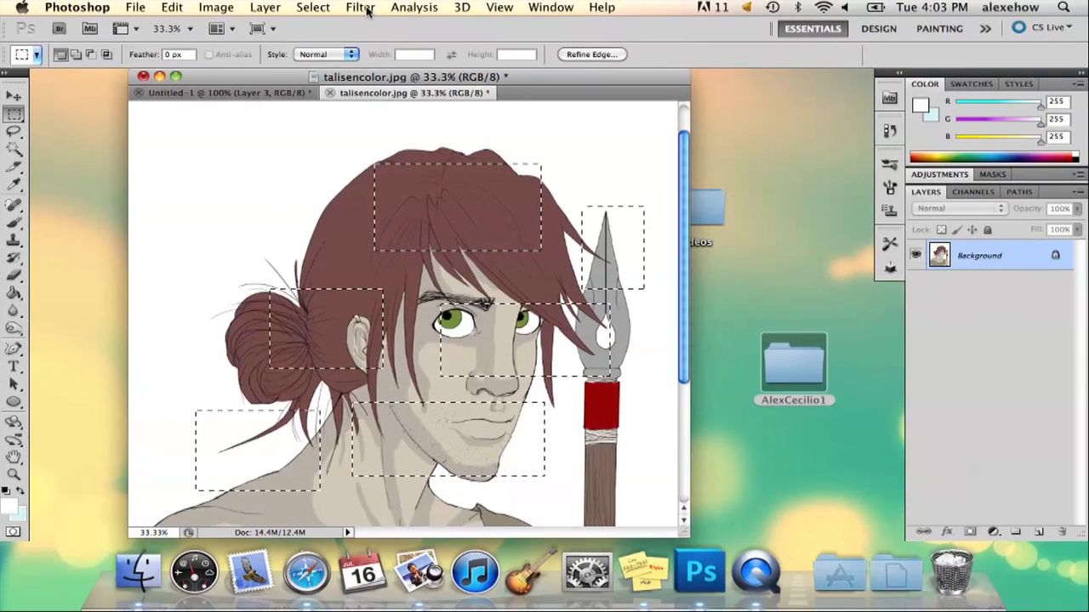
left_click(361, 7)
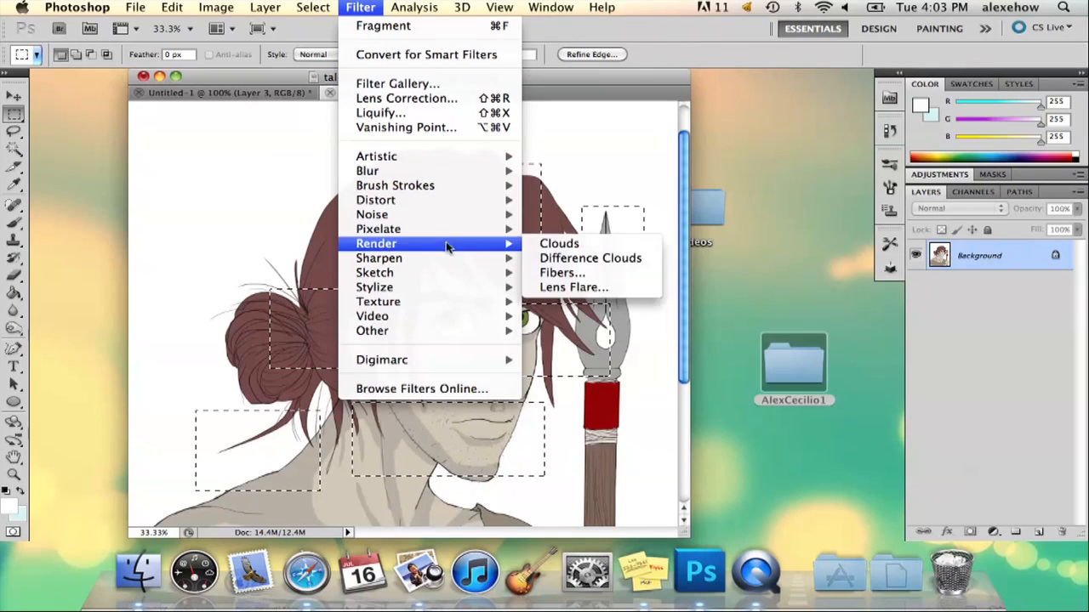